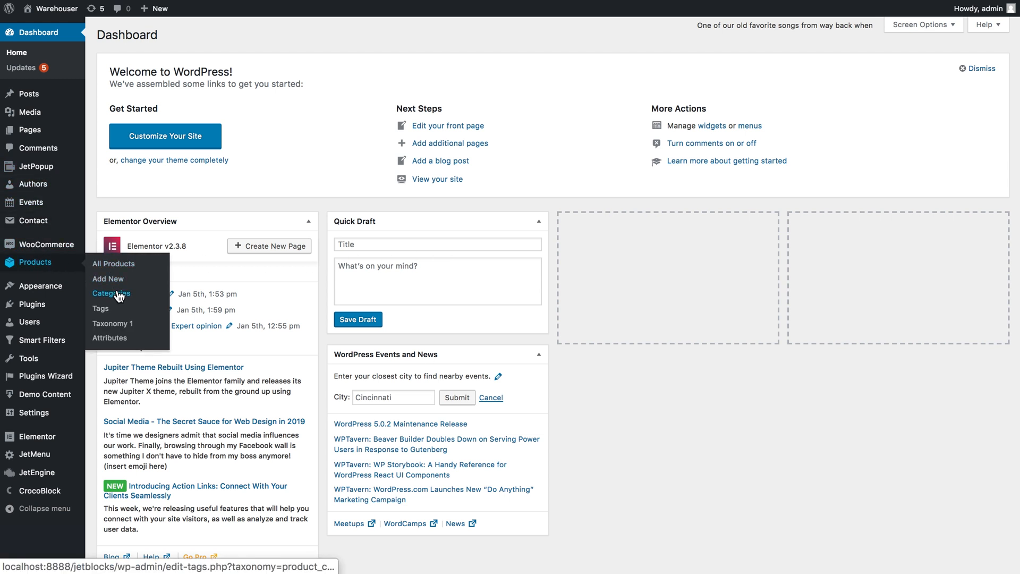
Step: Open Products > Categories and scroll through the 23 existing product categories
{"action": "left_click", "coordinate": [111, 293]}
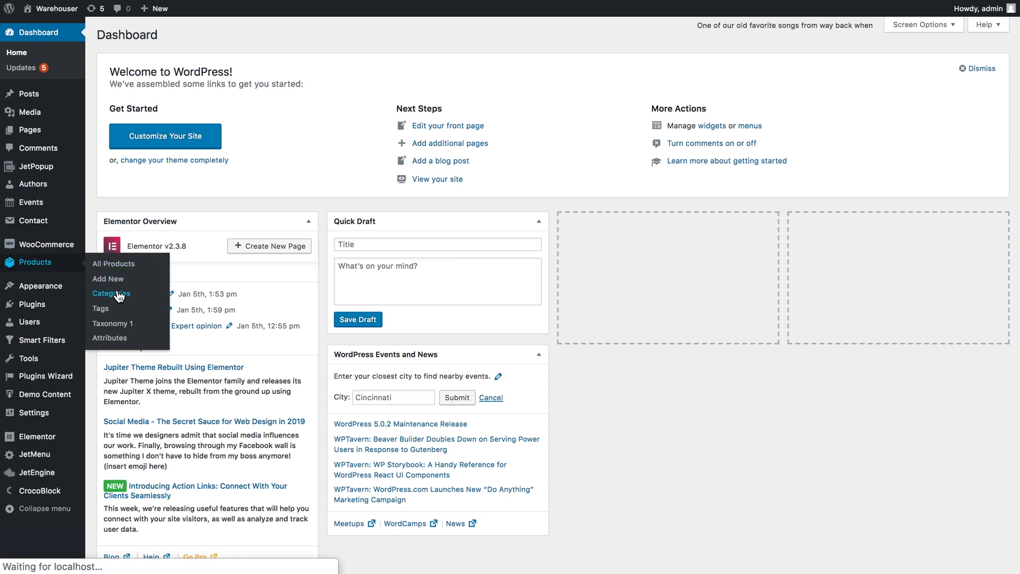
{"action": "left_click", "coordinate": [111, 293]}
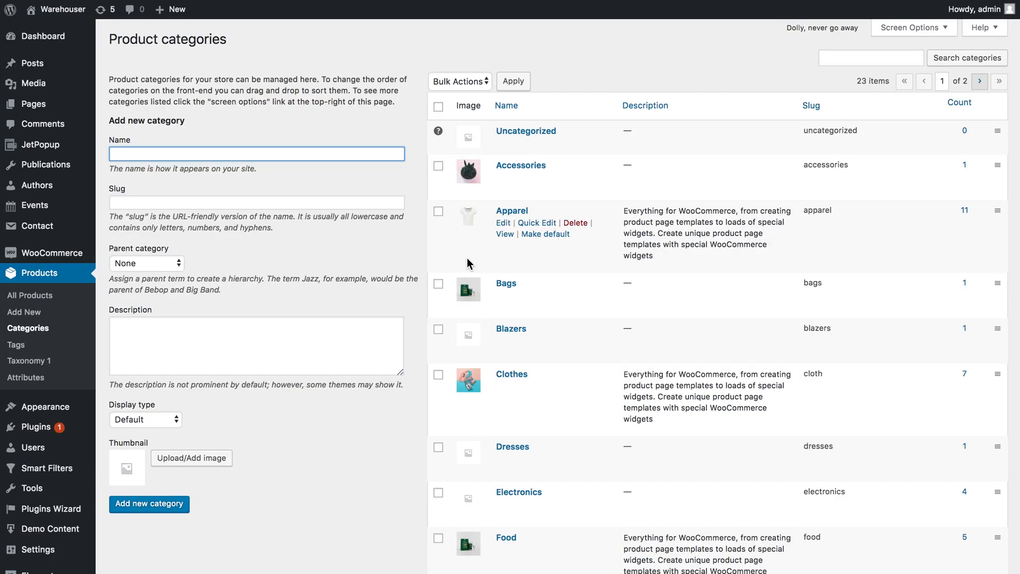
{"action": "mouse_move", "coordinate": [162, 314]}
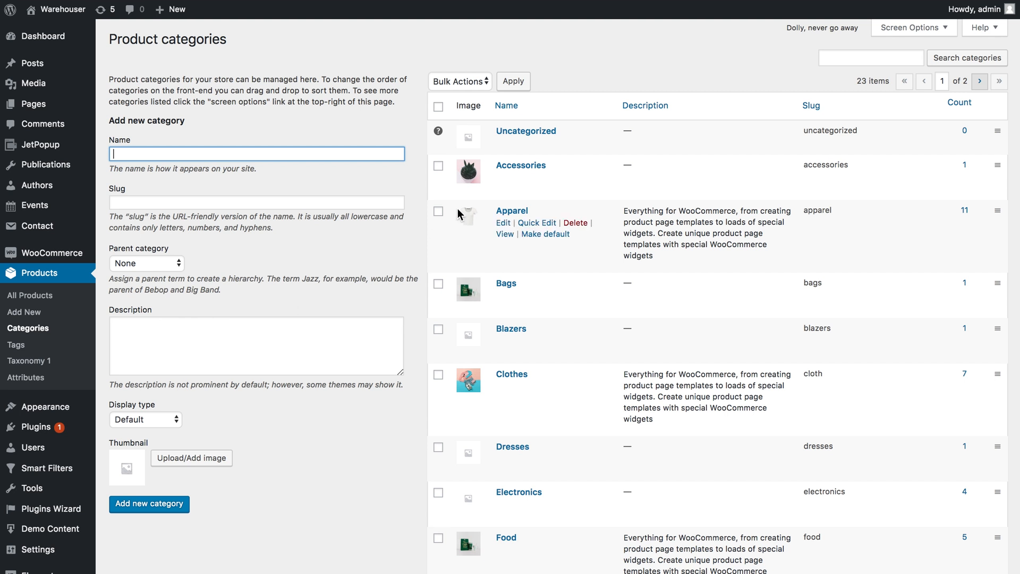
{"action": "mouse_move", "coordinate": [885, 191]}
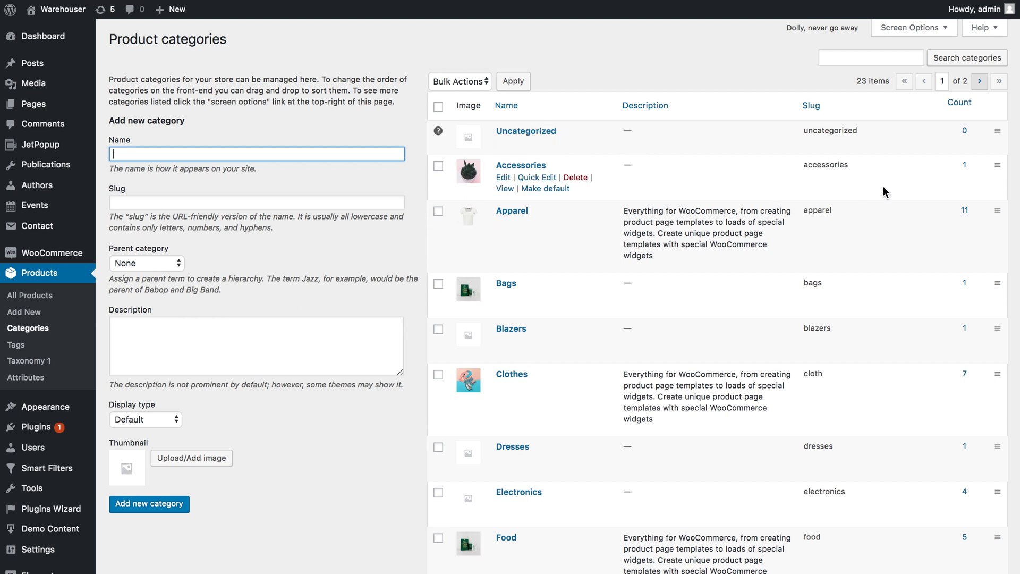
{"action": "mouse_move", "coordinate": [968, 211]}
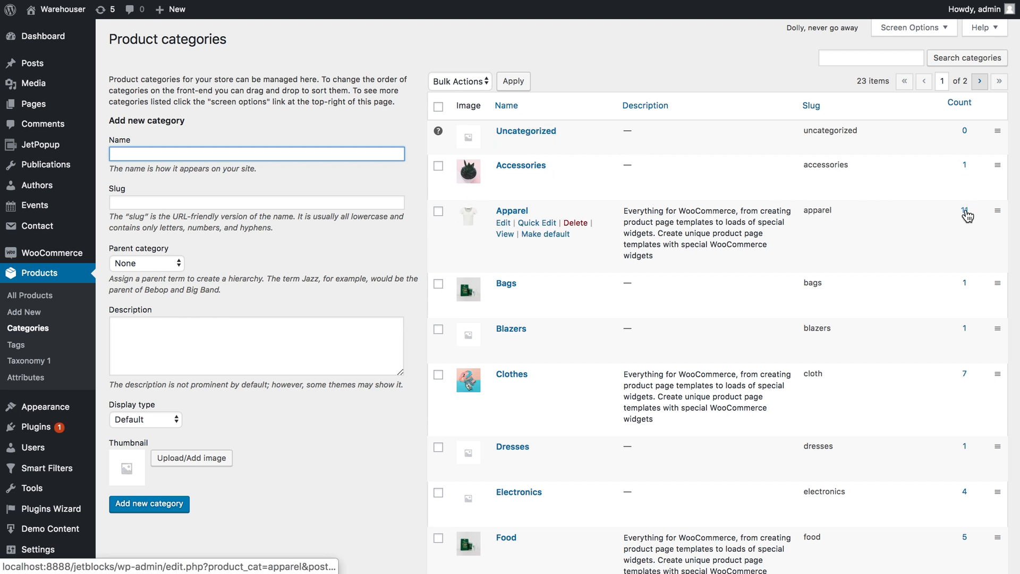
{"action": "scroll", "scroll_direction": "down", "scroll_amount": 3}
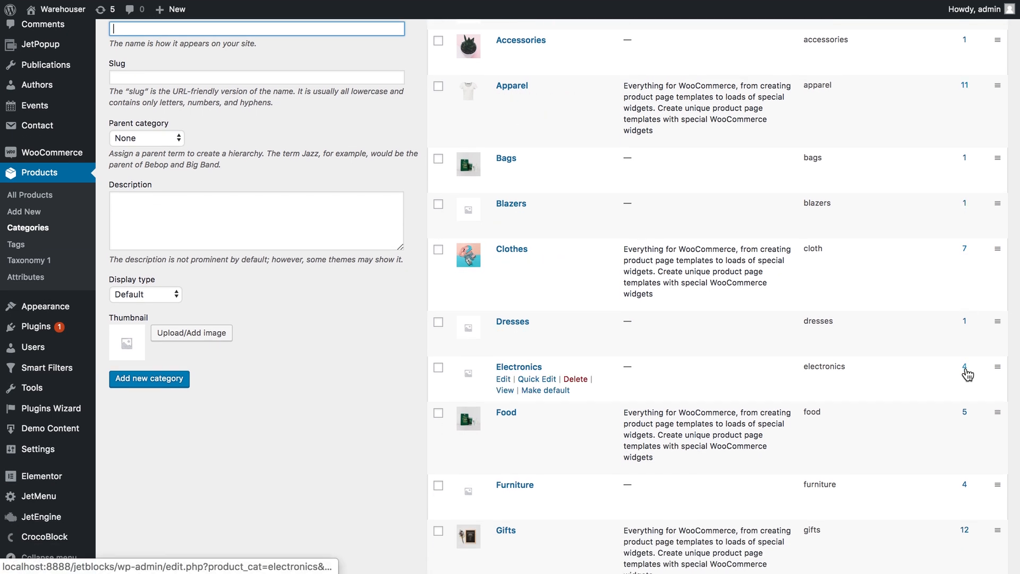
{"action": "mouse_move", "coordinate": [869, 301]}
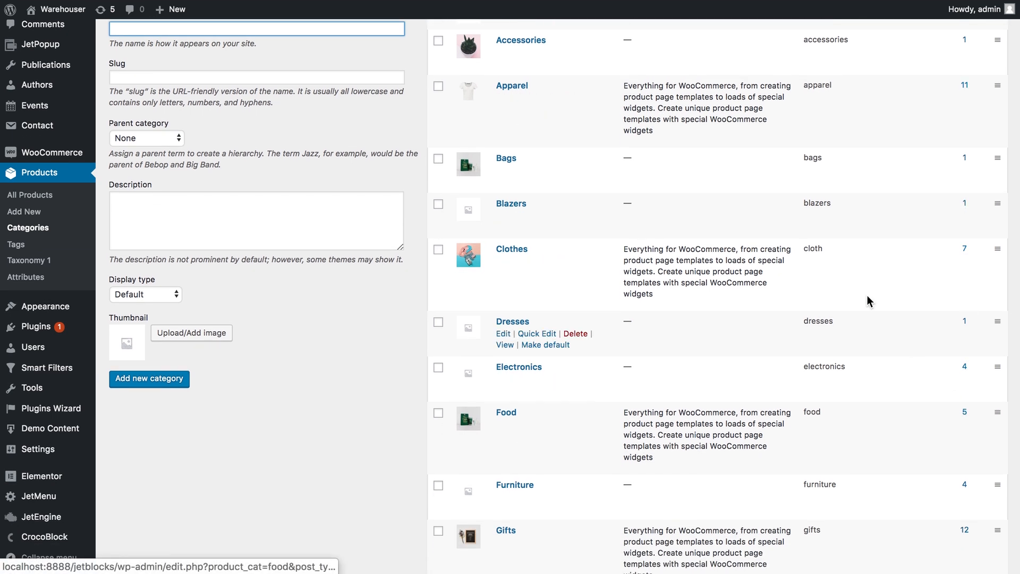
{"action": "scroll", "scroll_direction": "up", "scroll_amount": 3}
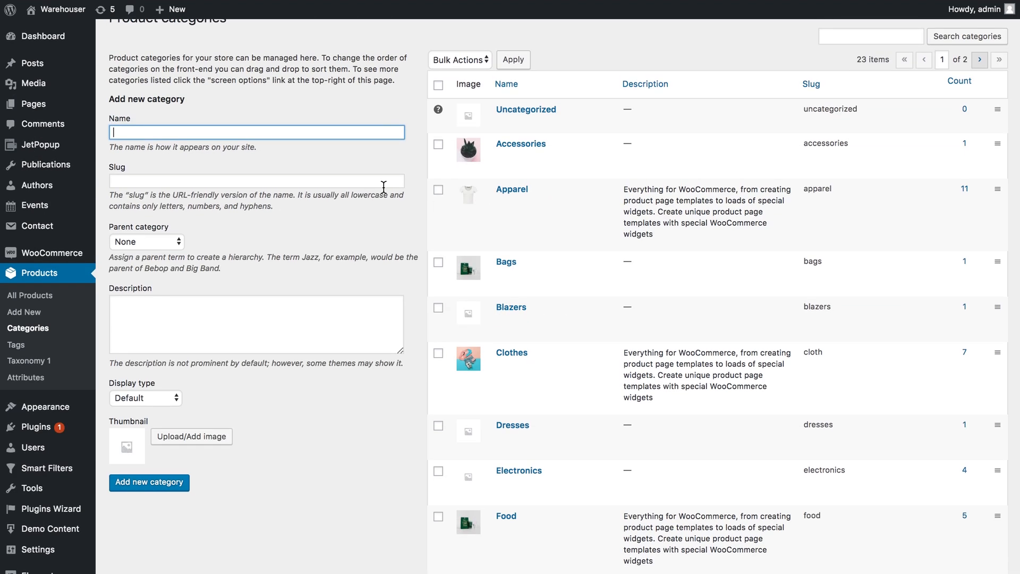
{"action": "mouse_move", "coordinate": [319, 180]}
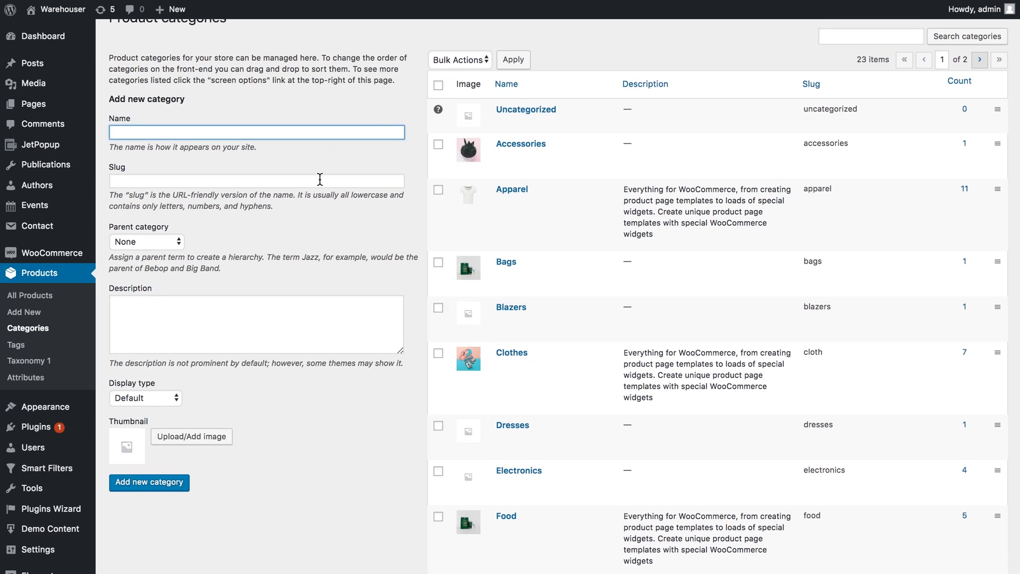
{"action": "mouse_move", "coordinate": [306, 312]}
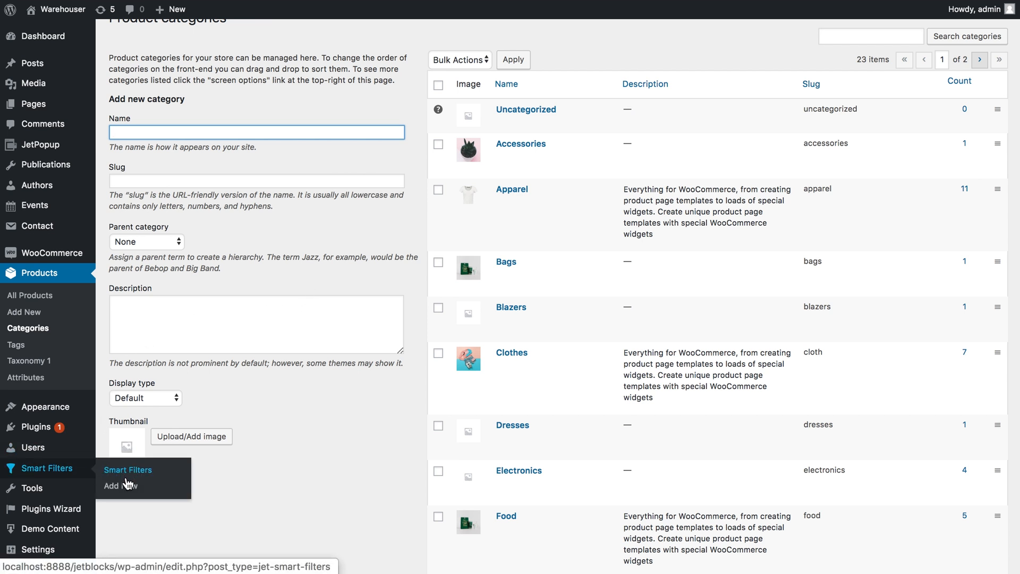
{"action": "mouse_move", "coordinate": [120, 486]}
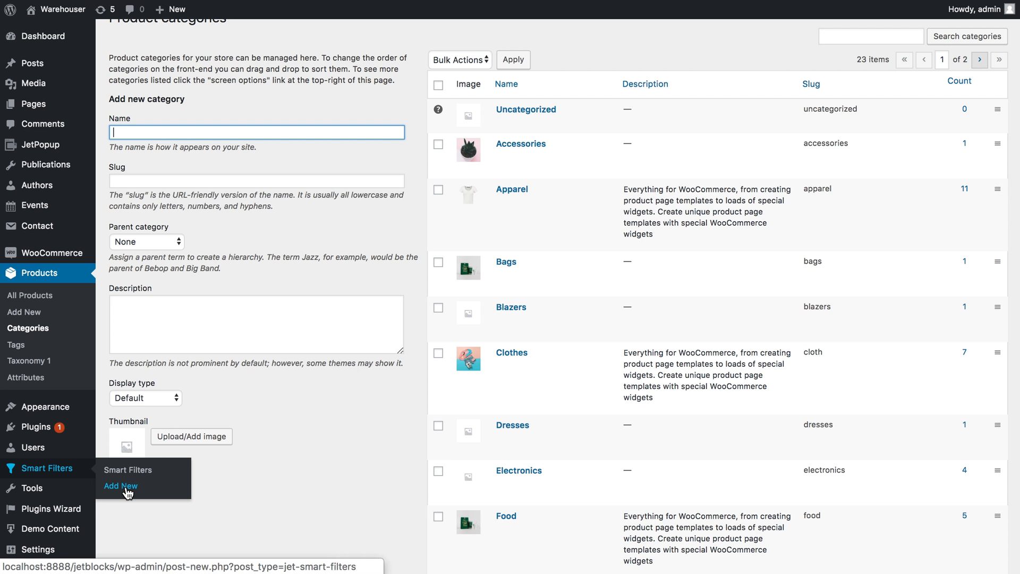
Step: Create a new smart filter as a Checkboxes list sourced from the Product categories taxonomy
{"action": "left_click", "coordinate": [121, 486]}
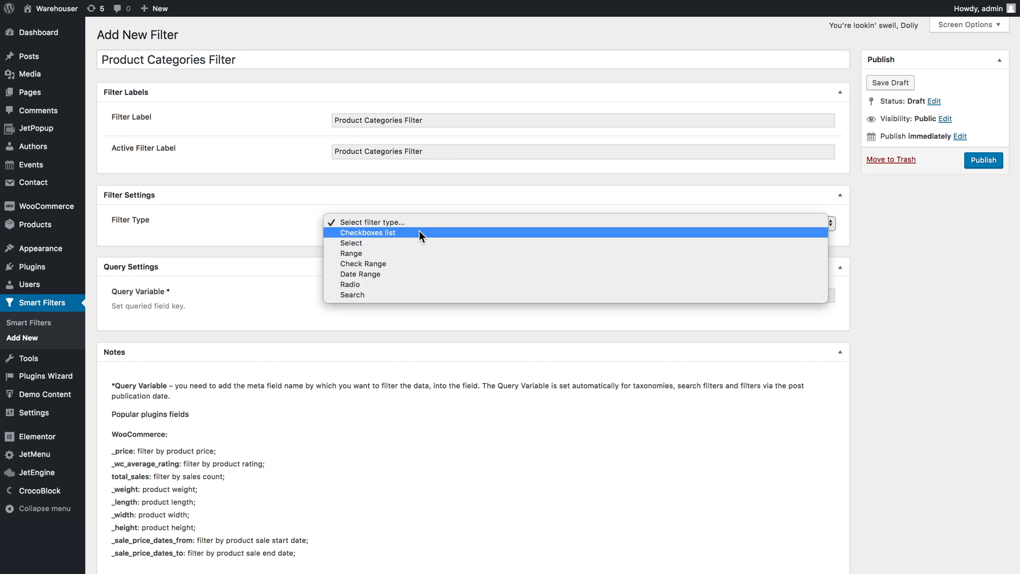
{"action": "mouse_move", "coordinate": [416, 238]}
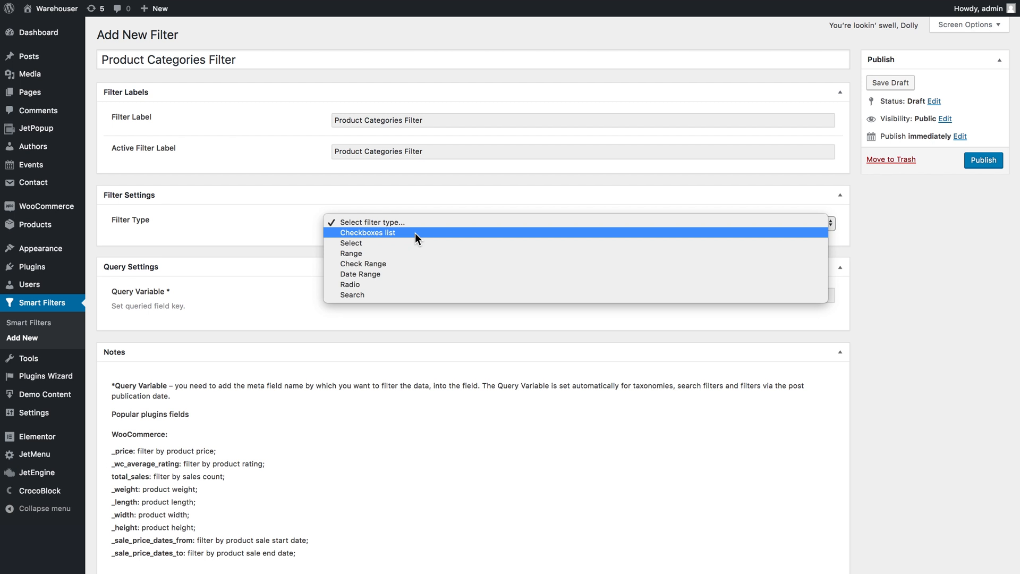
{"action": "left_click", "coordinate": [368, 233]}
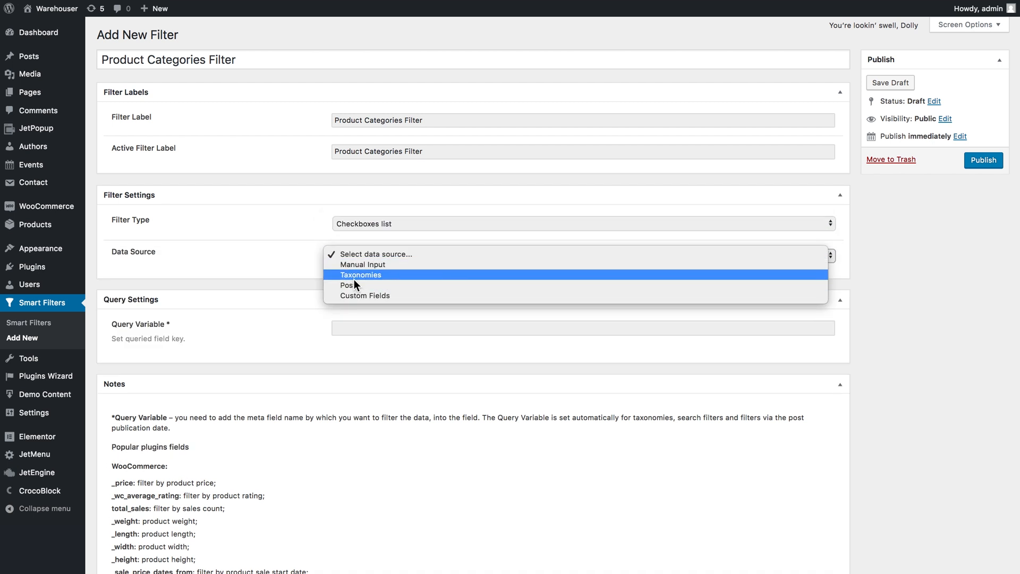
{"action": "left_click", "coordinate": [360, 275]}
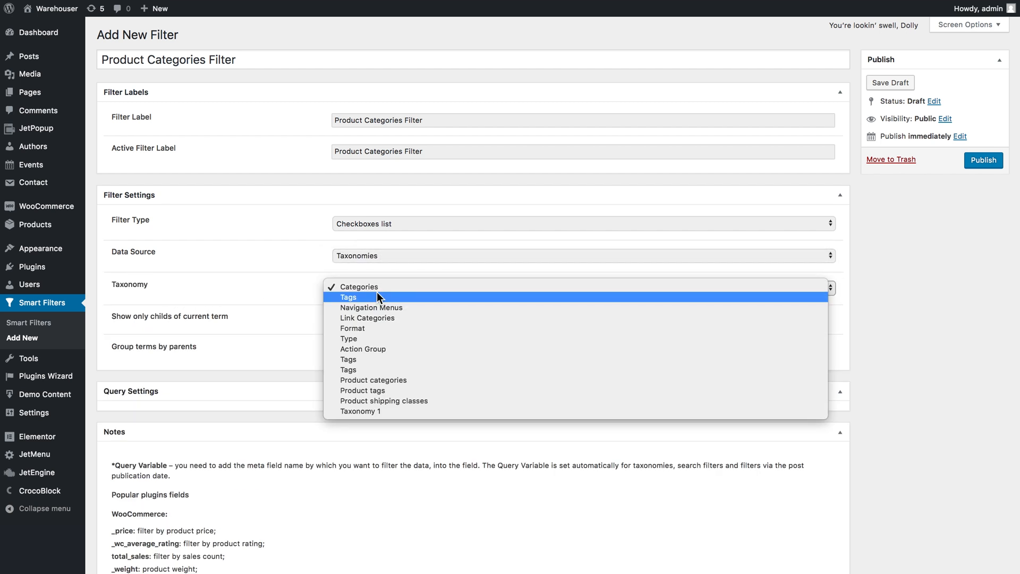
{"action": "mouse_move", "coordinate": [372, 380]}
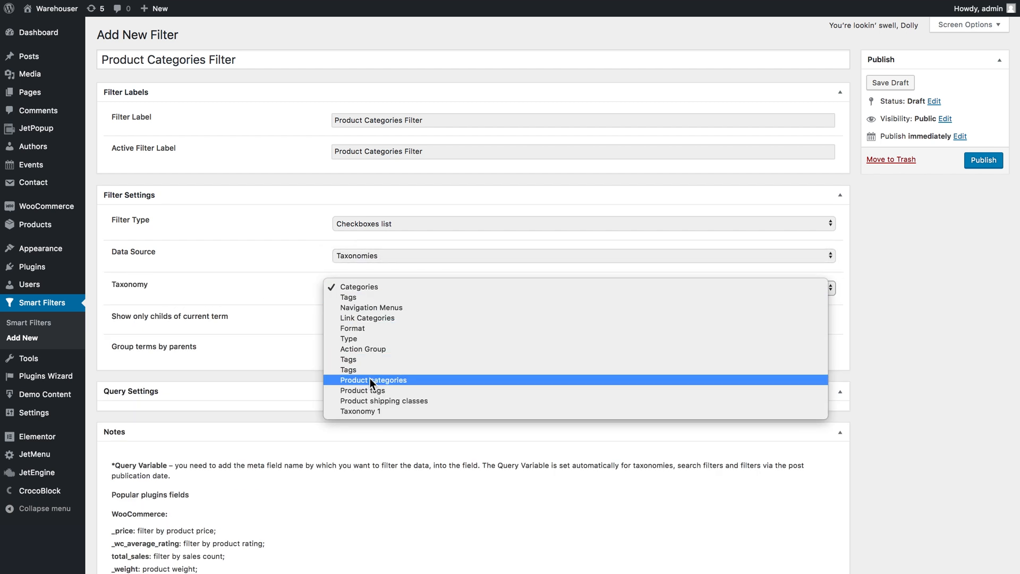
{"action": "mouse_move", "coordinate": [405, 386]}
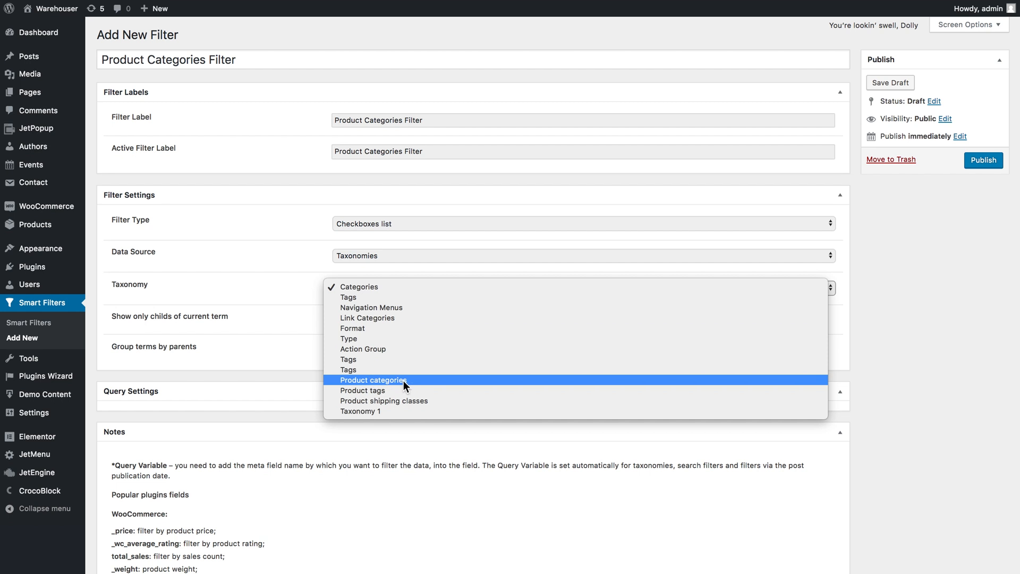
{"action": "left_click", "coordinate": [374, 380]}
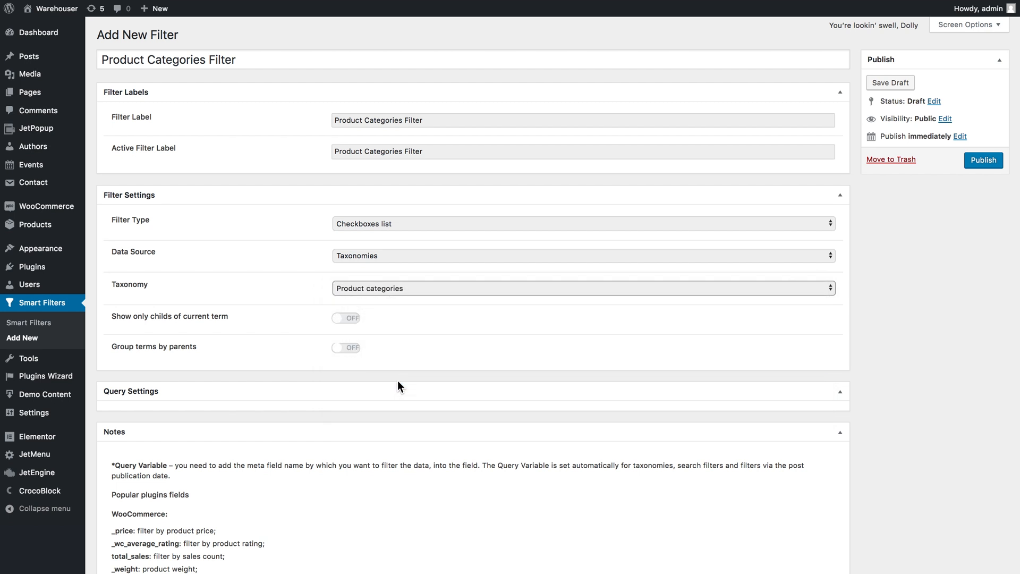
{"action": "mouse_move", "coordinate": [183, 374]}
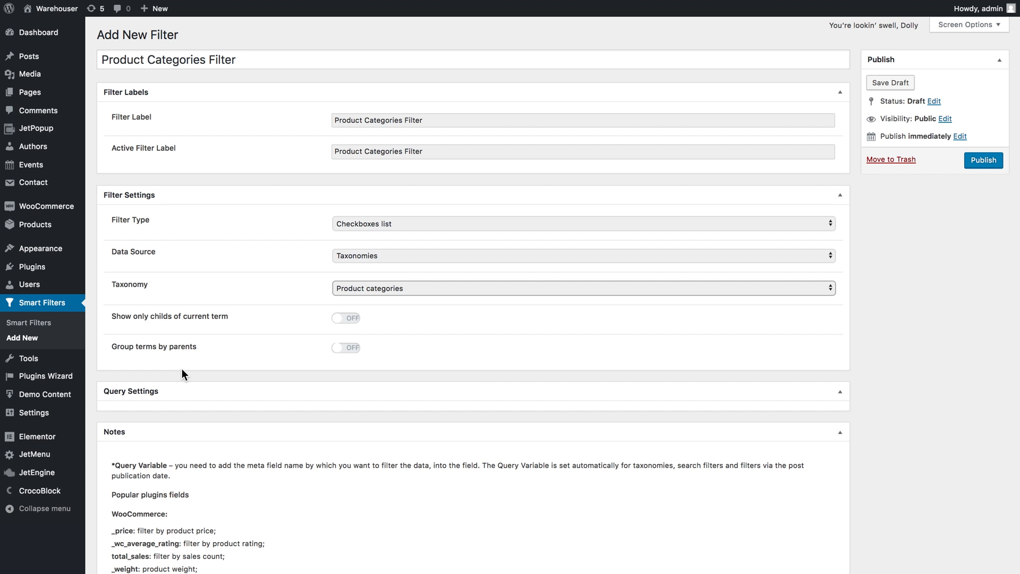
{"action": "mouse_move", "coordinate": [120, 358]}
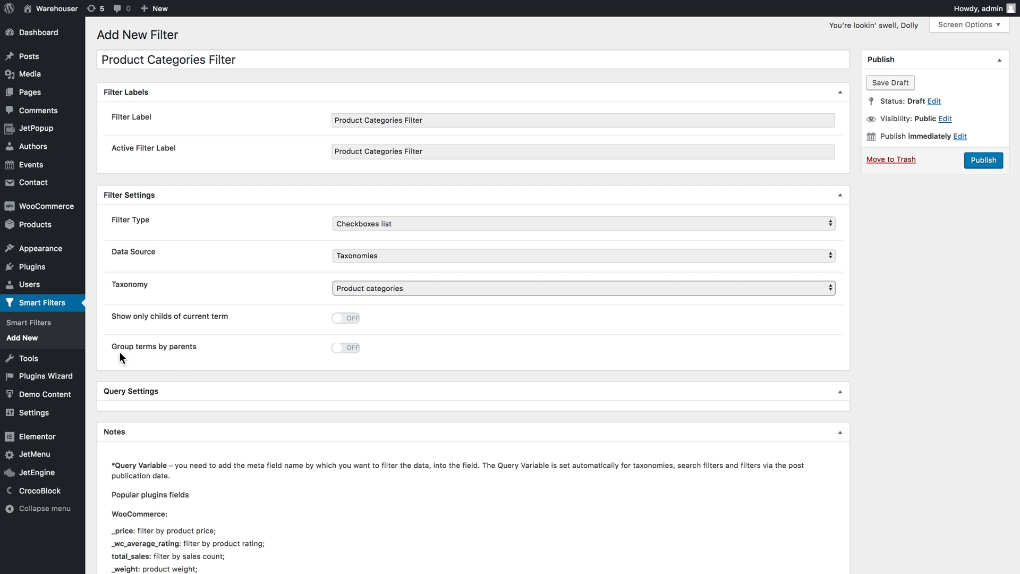
{"action": "mouse_move", "coordinate": [345, 336]}
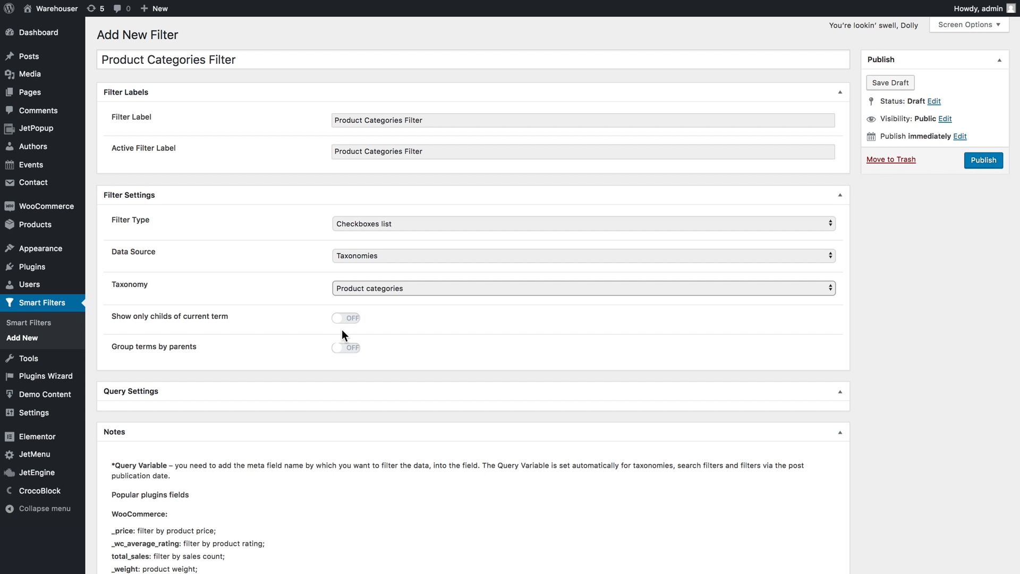
{"action": "mouse_move", "coordinate": [984, 160]}
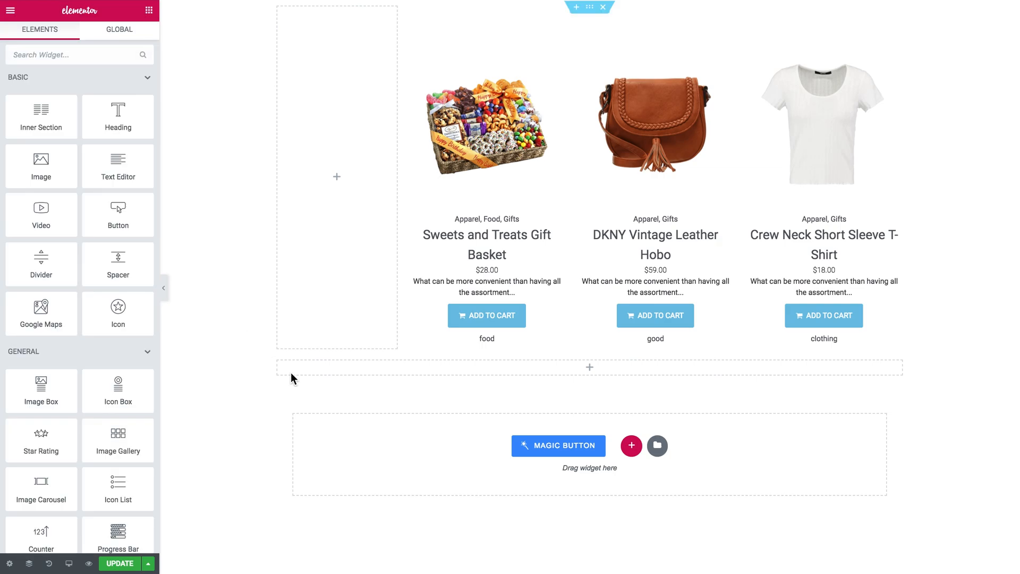
{"action": "mouse_move", "coordinate": [282, 441]}
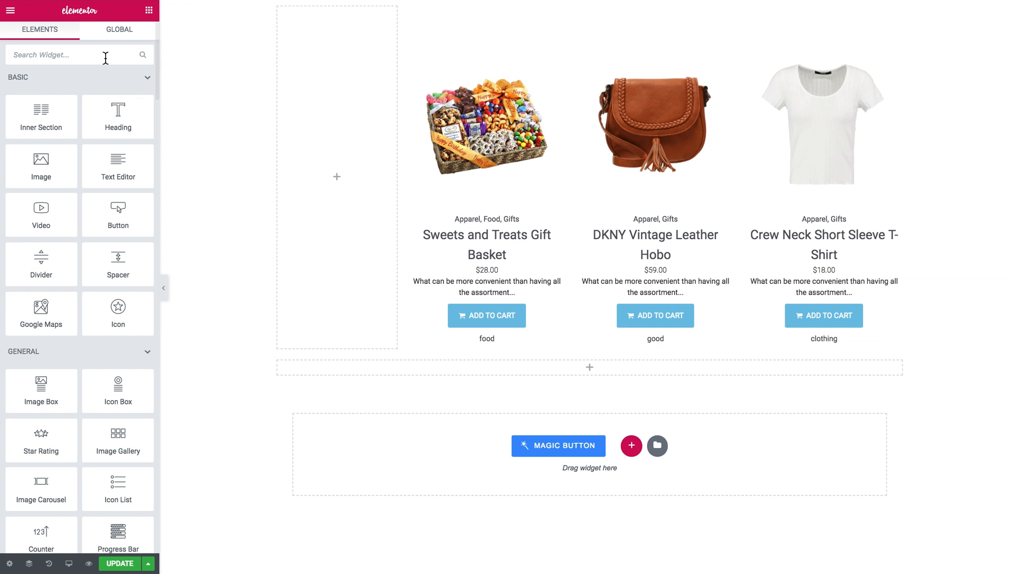
Step: Search 'chec' and add the Checkboxes Filter widget to the empty left column
{"action": "type", "text": "chec"}
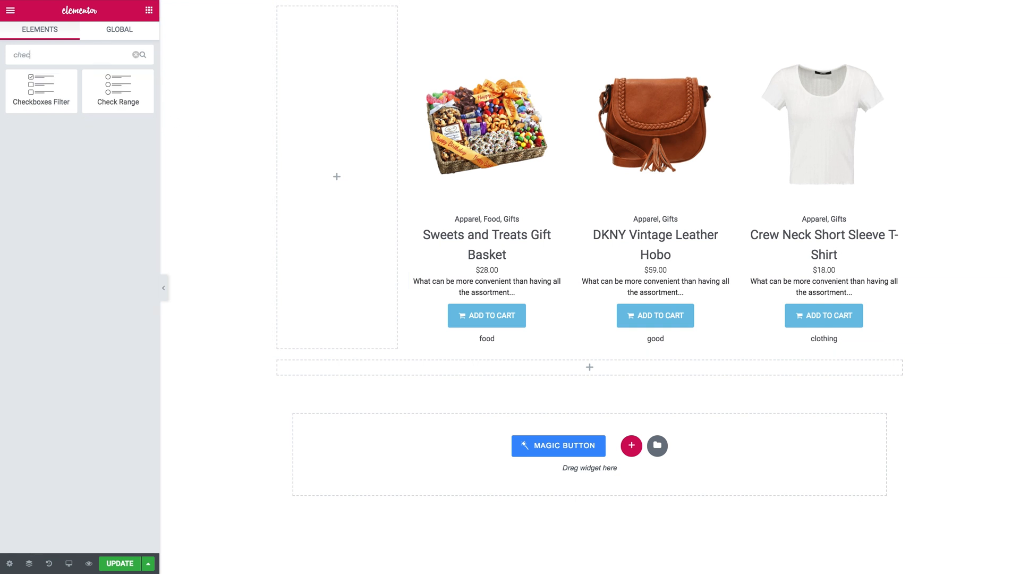
{"action": "mouse_move", "coordinate": [41, 90]}
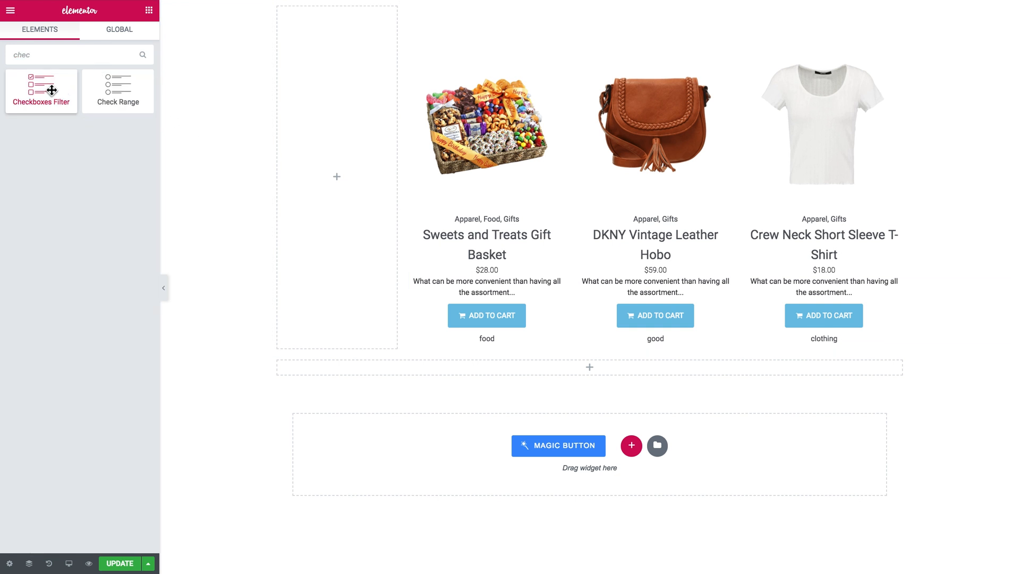
{"action": "left_click", "coordinate": [40, 91]}
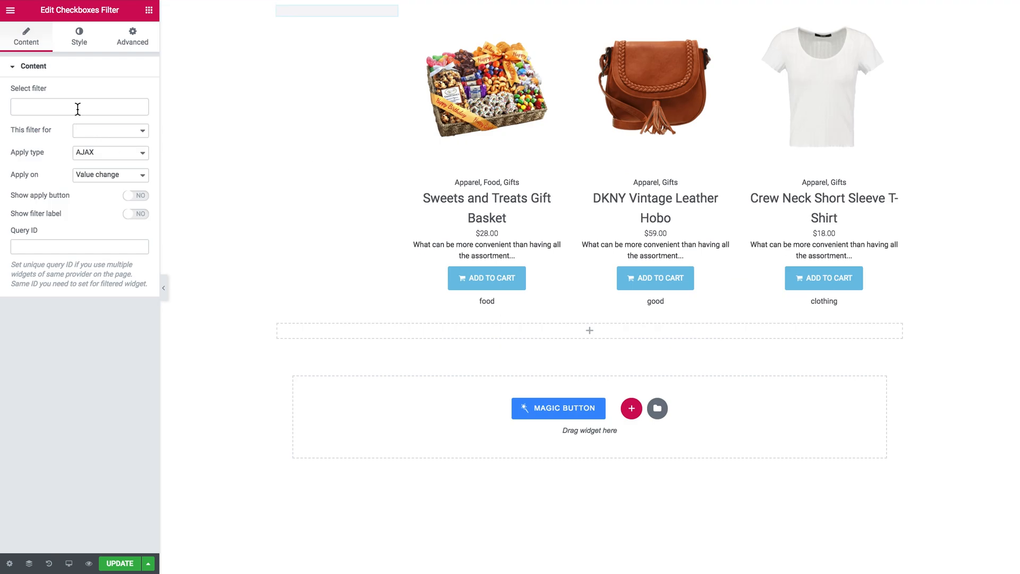
{"action": "left_click", "coordinate": [79, 107]}
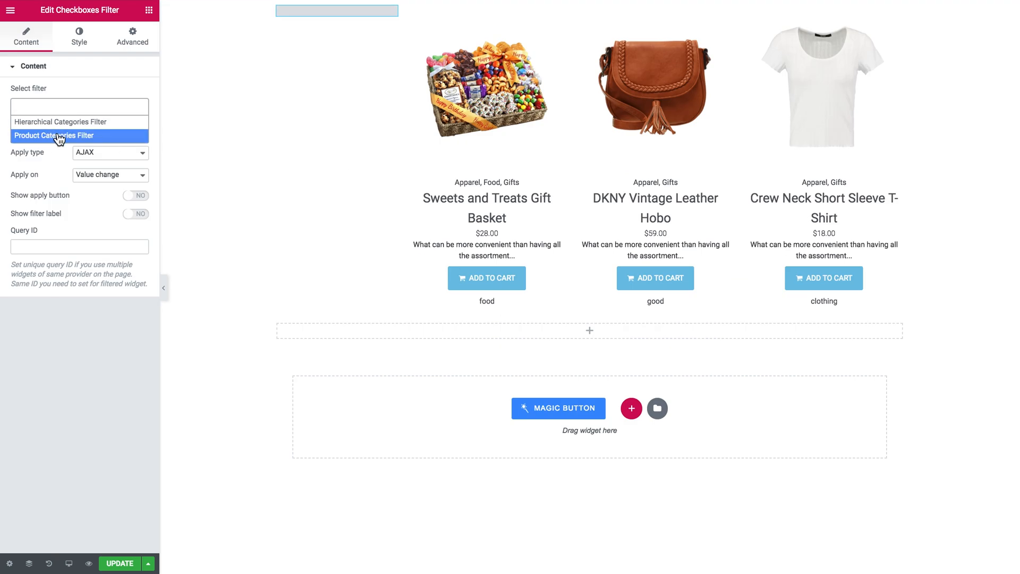
Step: Use Product Categories Filter in the widget, targeting the JetWooBuilder Products Grid
{"action": "left_click", "coordinate": [54, 136]}
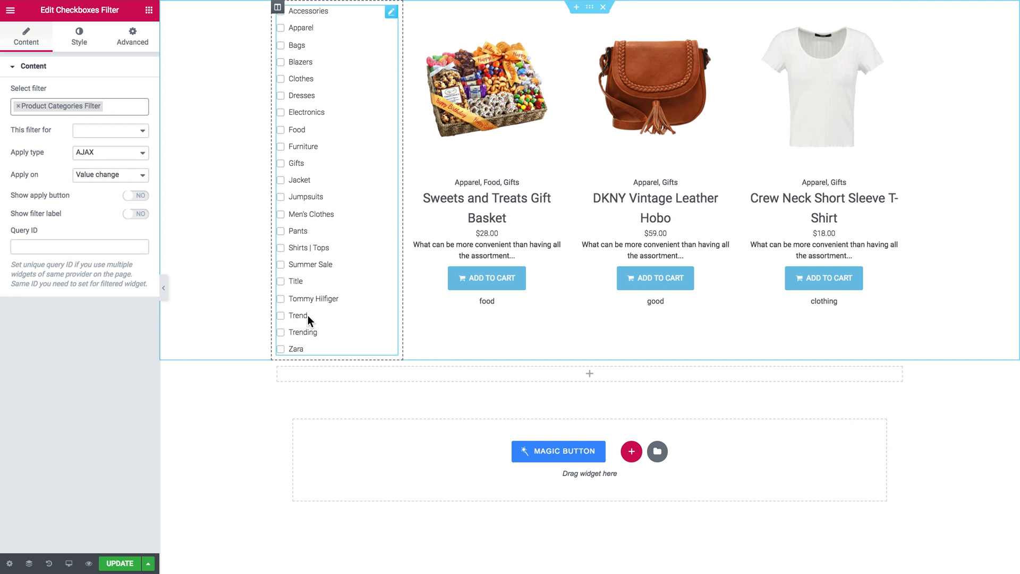
{"action": "mouse_move", "coordinate": [104, 140]}
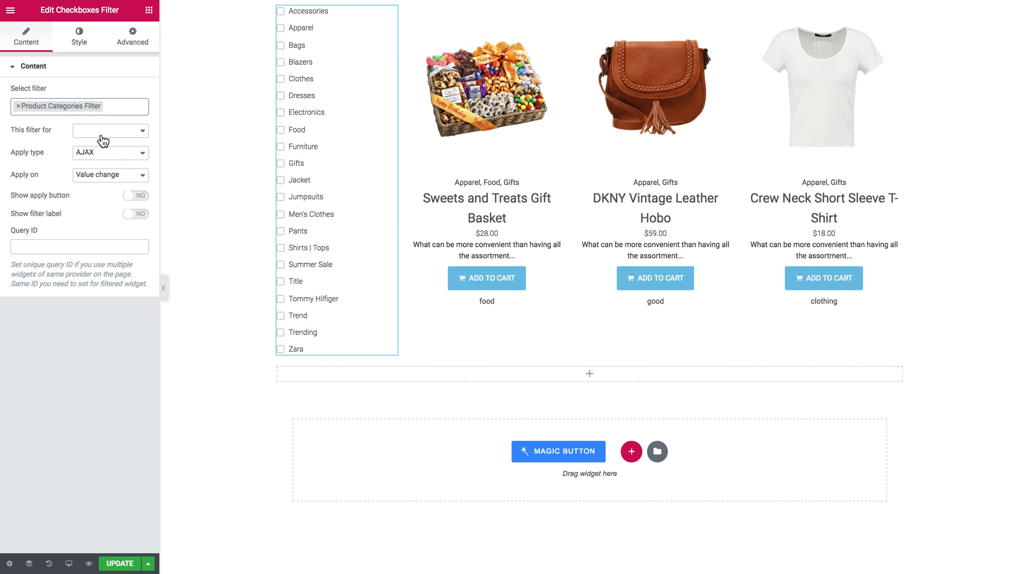
{"action": "left_click", "coordinate": [108, 130]}
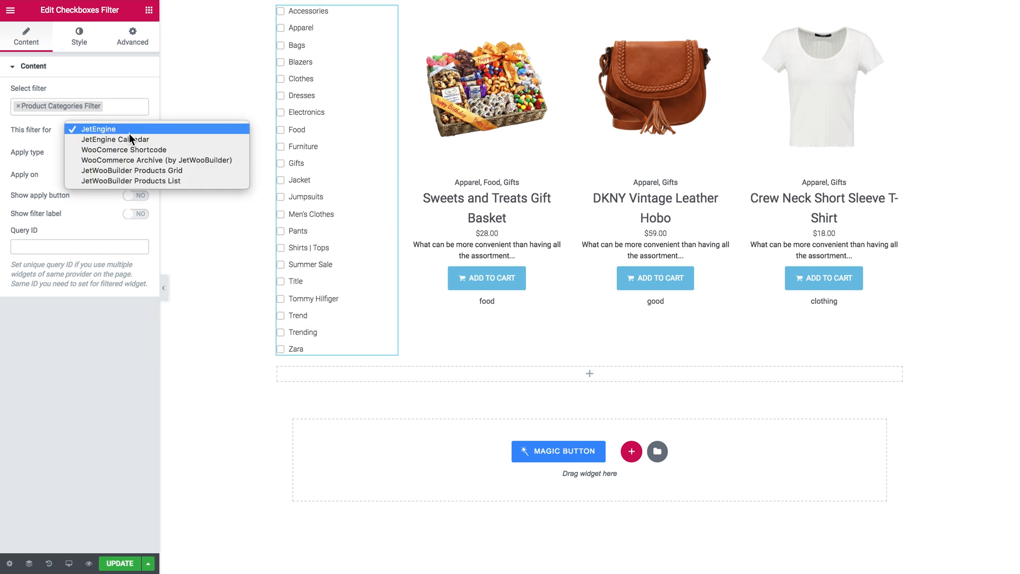
{"action": "mouse_move", "coordinate": [150, 170]}
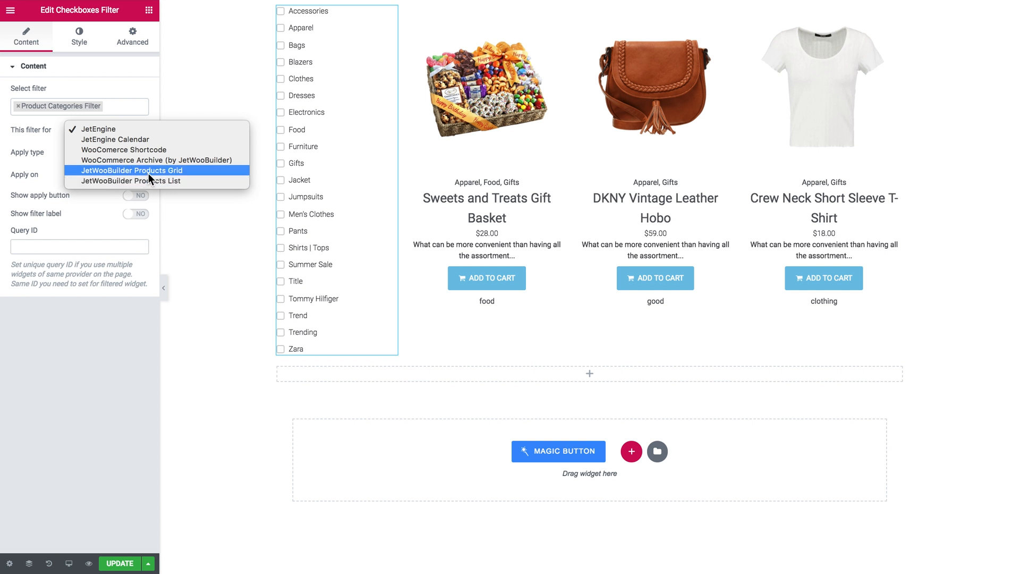
{"action": "left_click", "coordinate": [132, 170]}
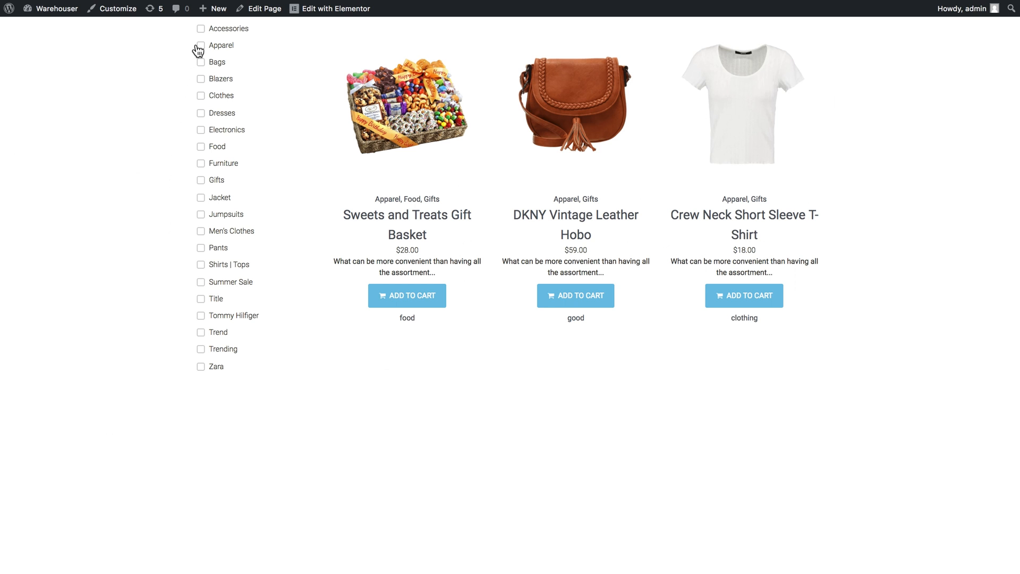
Step: Tick and untick Apparel, then tick Jacket to show only the Lightweight puffer jacket
{"action": "left_click", "coordinate": [200, 45]}
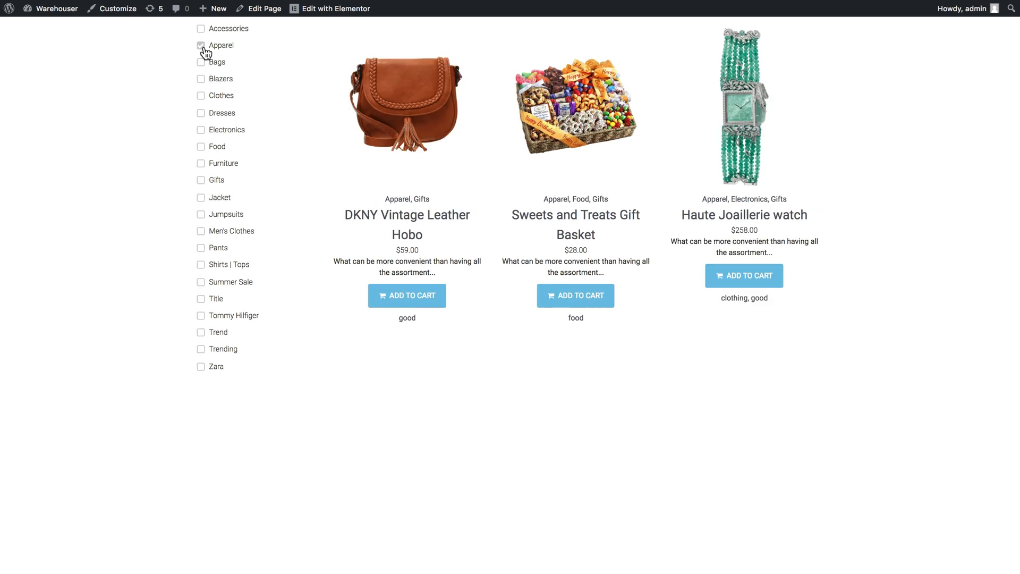
{"action": "left_click", "coordinate": [200, 45]}
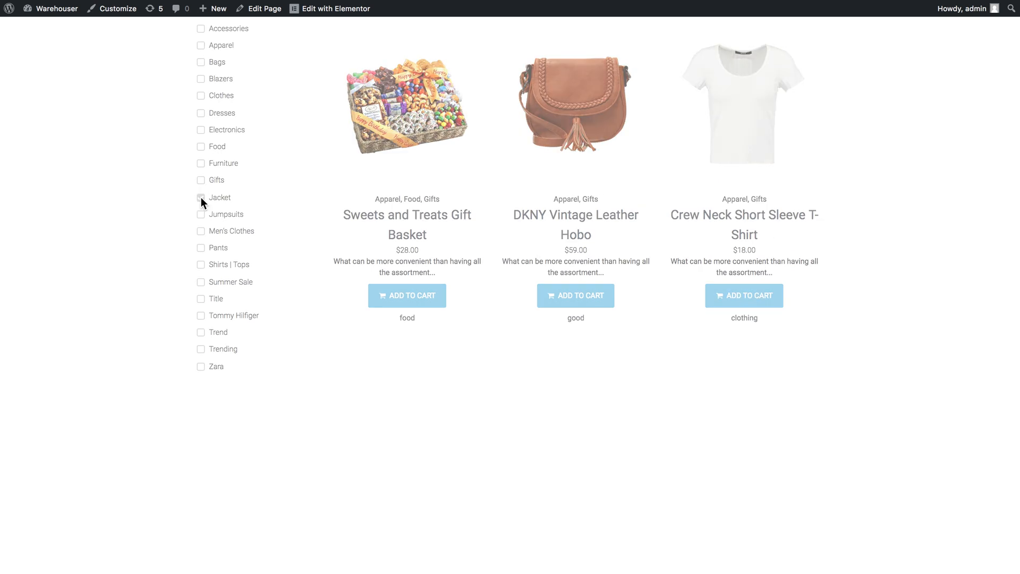
{"action": "left_click", "coordinate": [200, 198]}
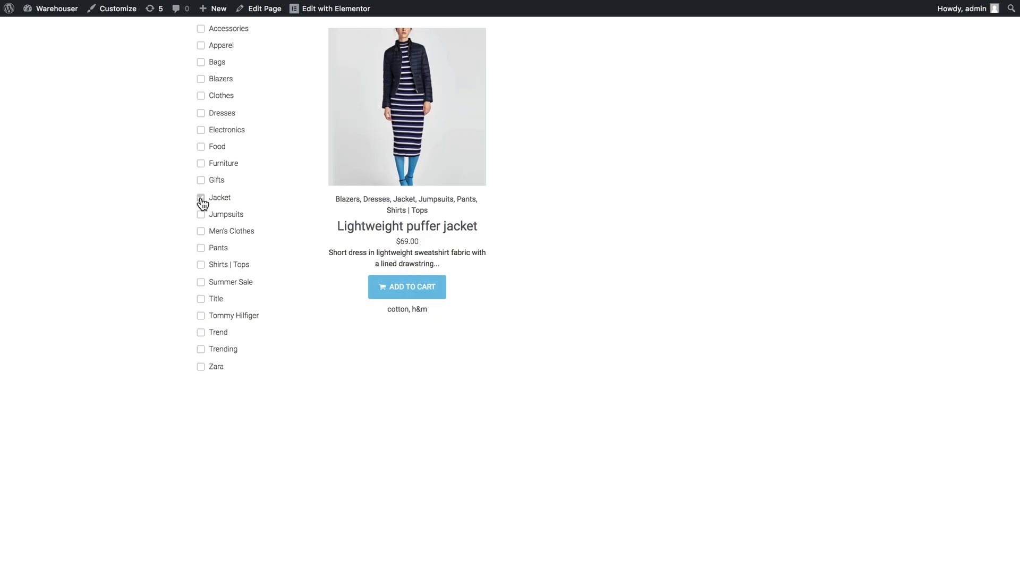